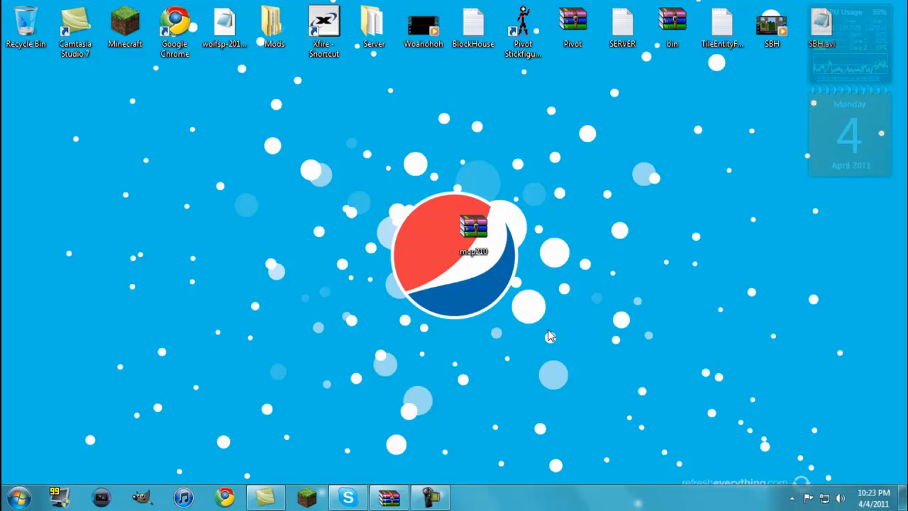
mouse_move(415, 234)
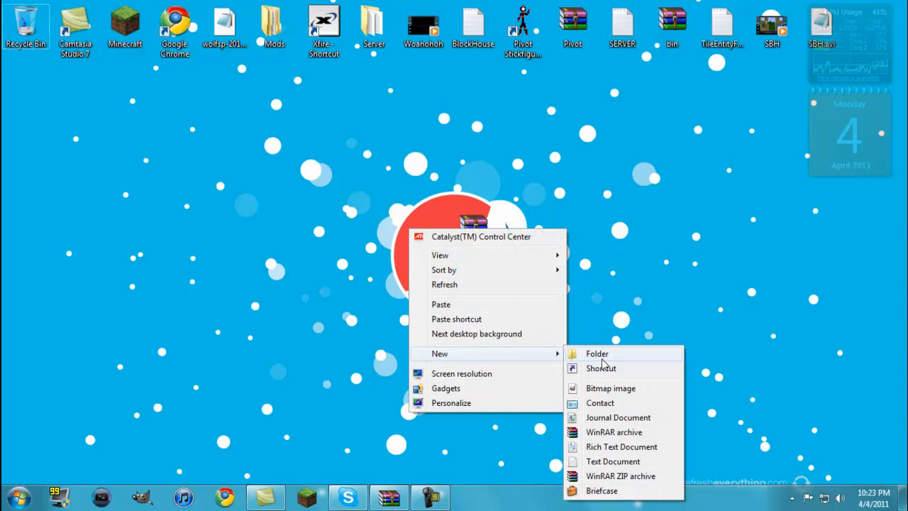
Create a new MCP folder on the desktop and open mcp210.zip in WinRAR.
left_click(596, 353)
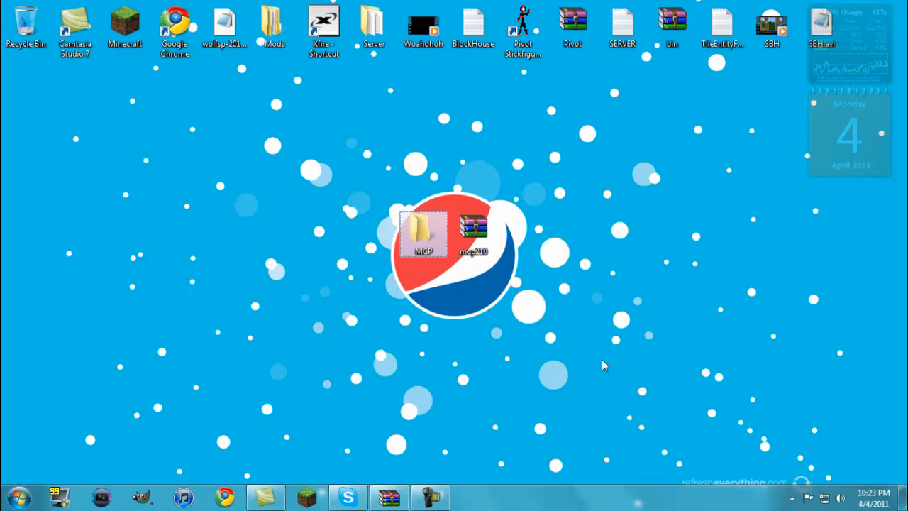
right_click(473, 233)
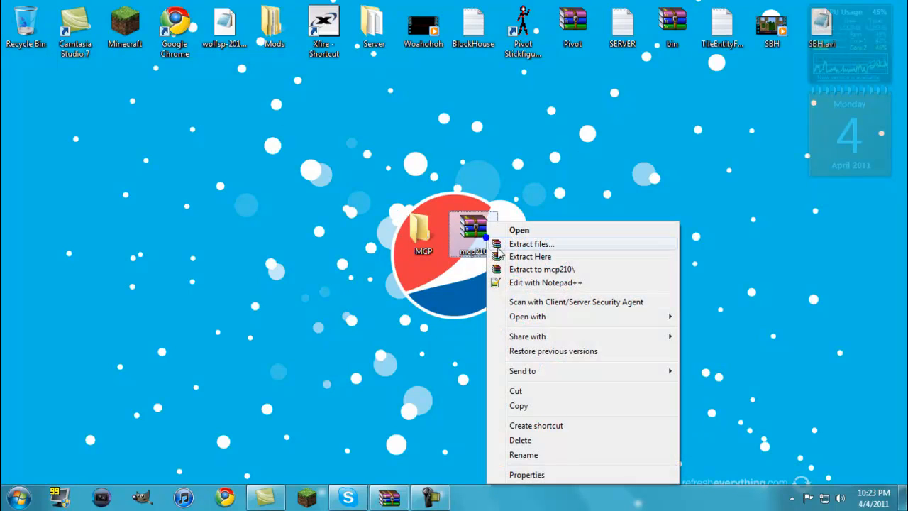
mouse_move(546, 230)
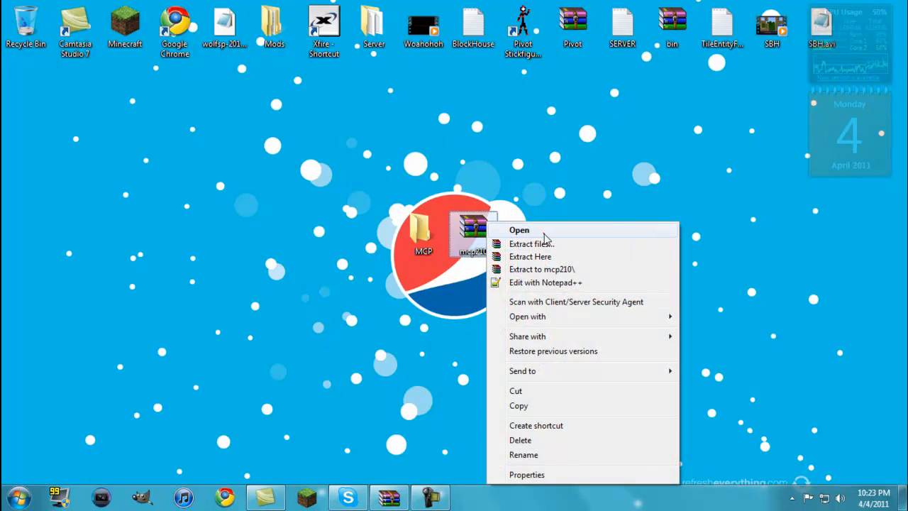
left_click(519, 230)
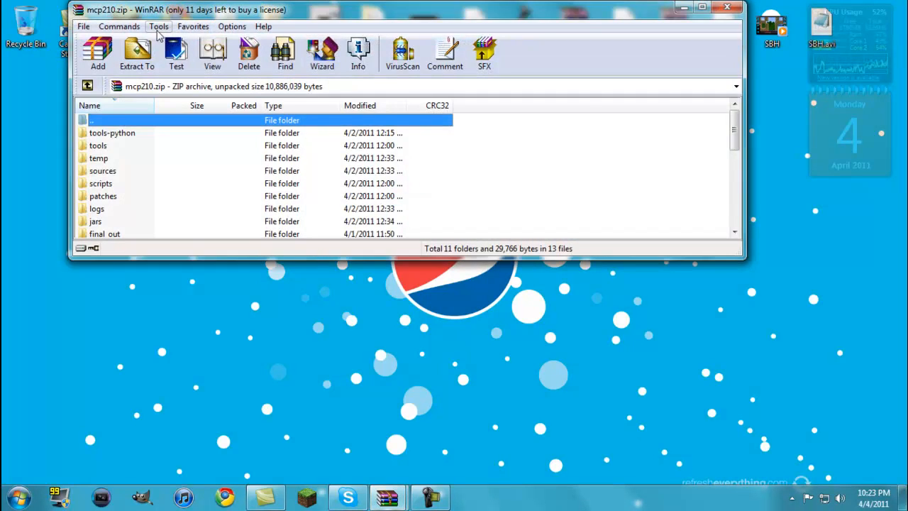
Extract the archive into the Desktop\MCP folder.
left_click(137, 54)
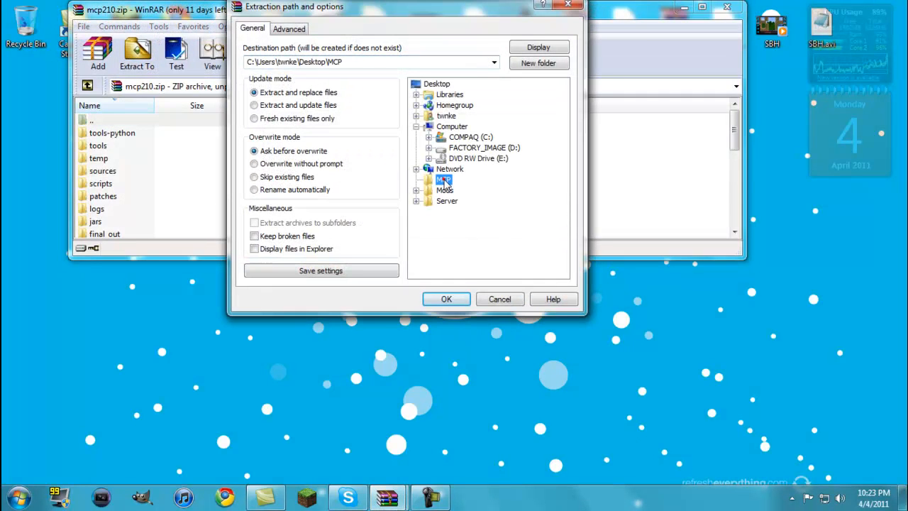
left_click(443, 179)
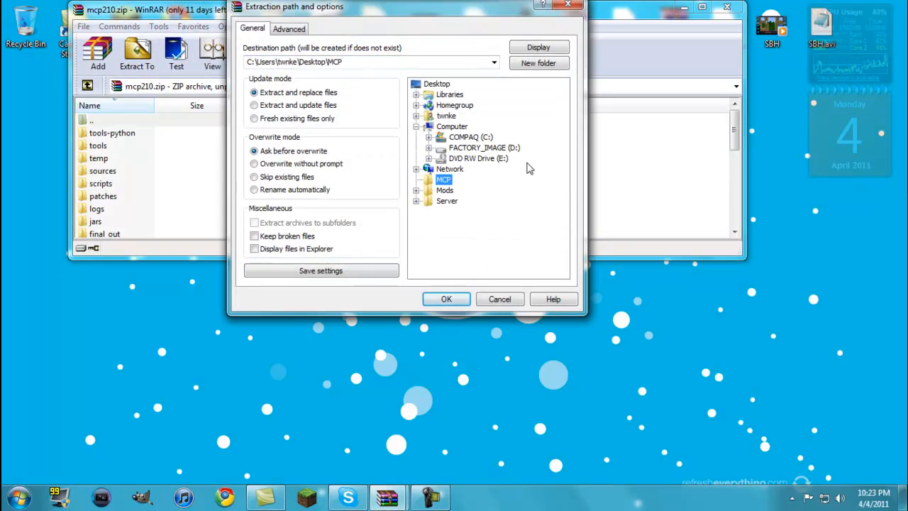
left_click(445, 298)
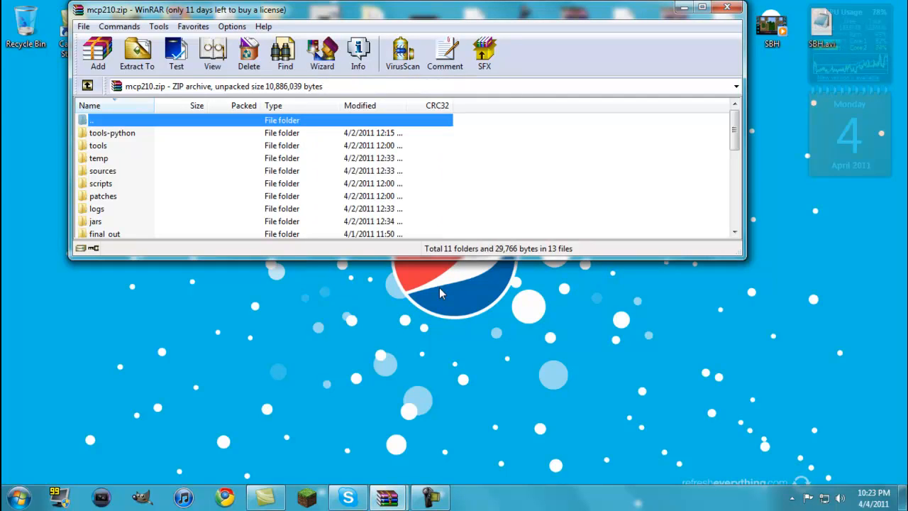
Close WinRAR and open the extracted MCP folder on the desktop.
left_click(726, 9)
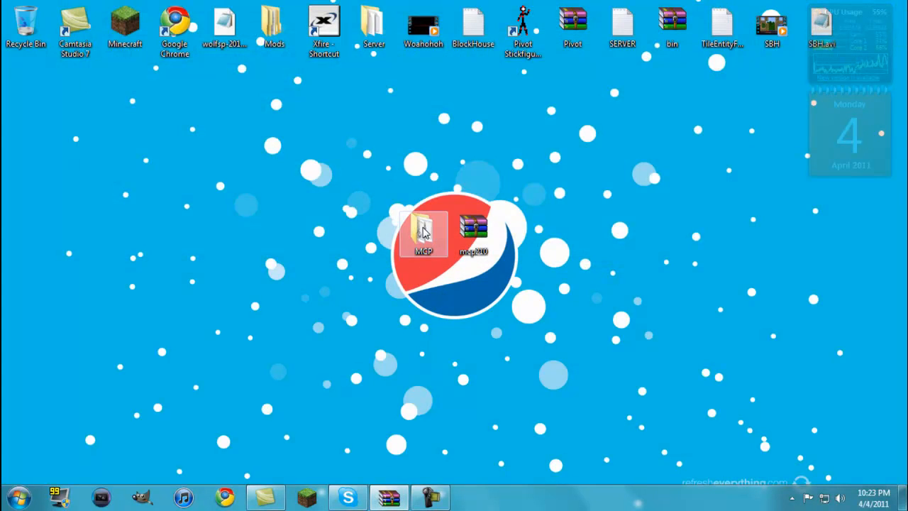
double_click(423, 232)
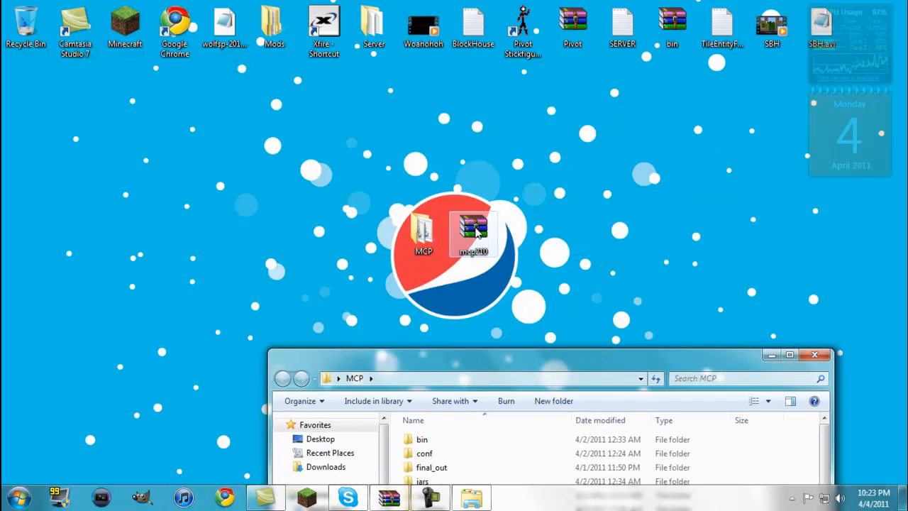
left_click_drag(473, 234, 25, 25)
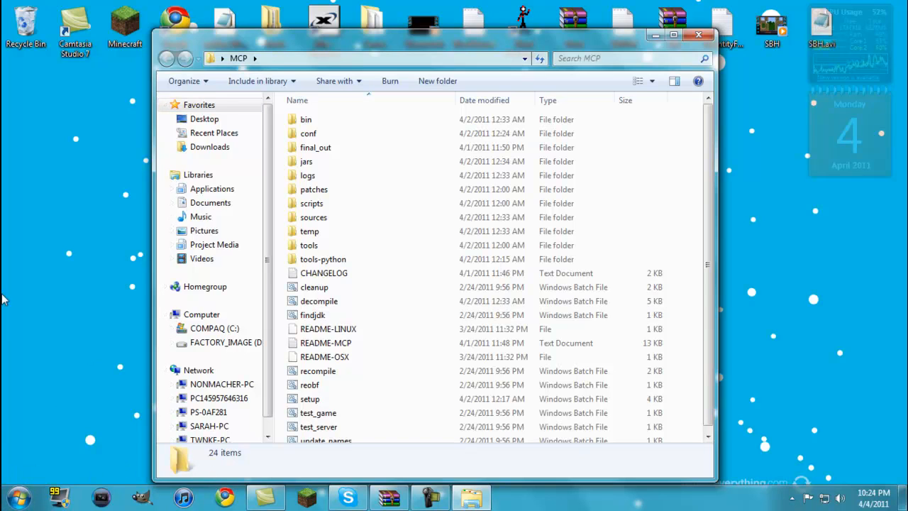
Go into MCP's empty jars folder and bring up the Start menu search.
right_click(306, 162)
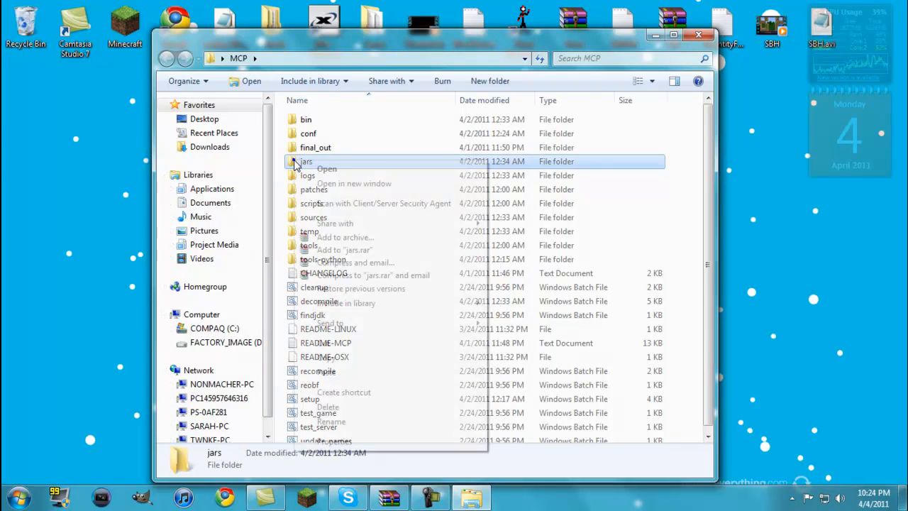
left_click(327, 169)
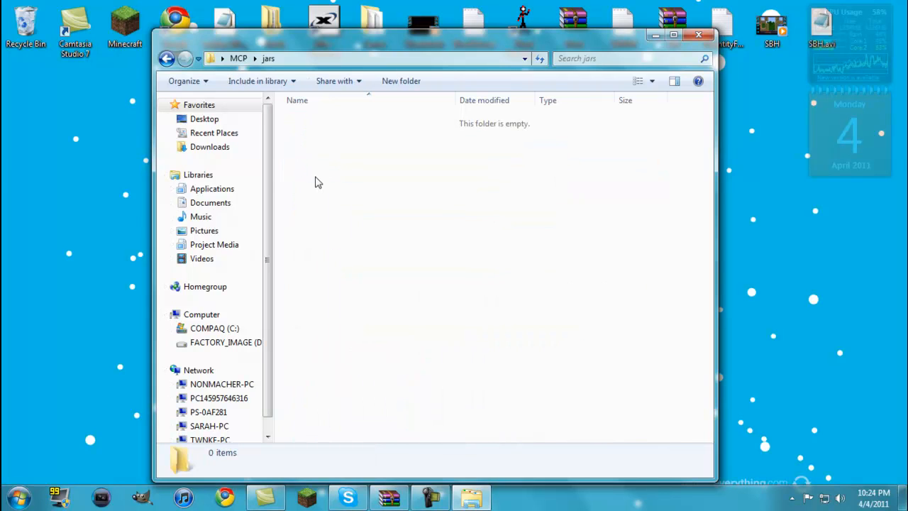
left_click(17, 497)
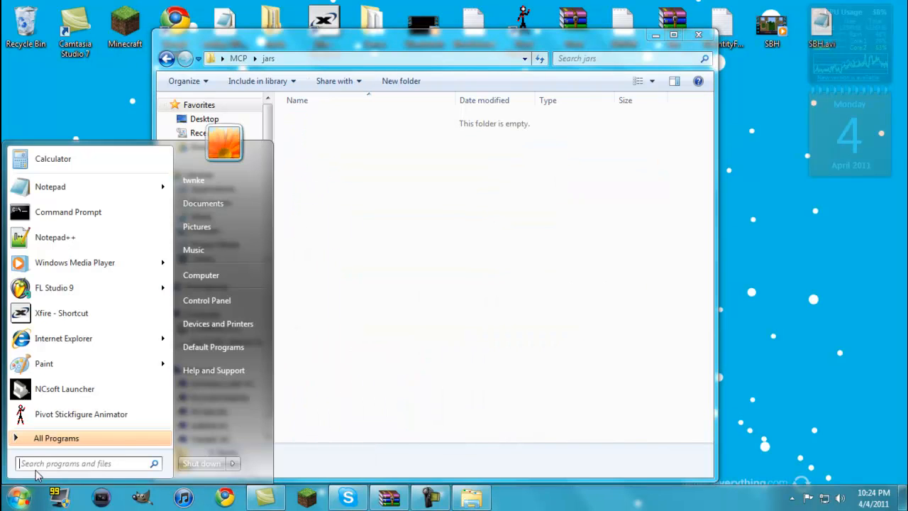
mouse_move(57, 437)
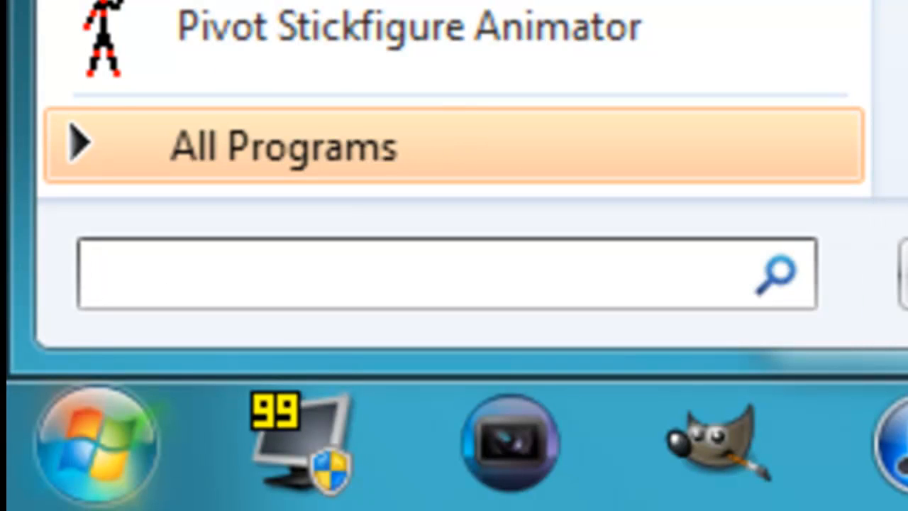
Search %appdata% and open the .minecraft folder.
type("%ap")
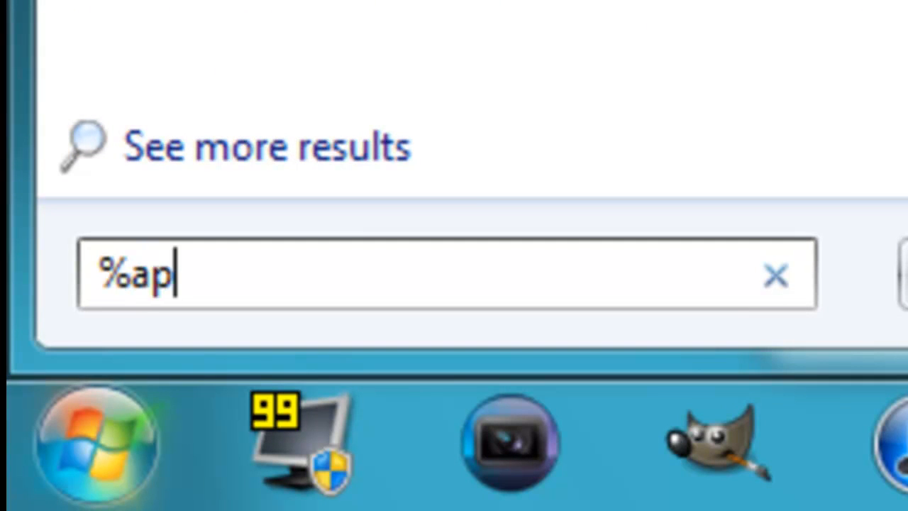
type("pdata%")
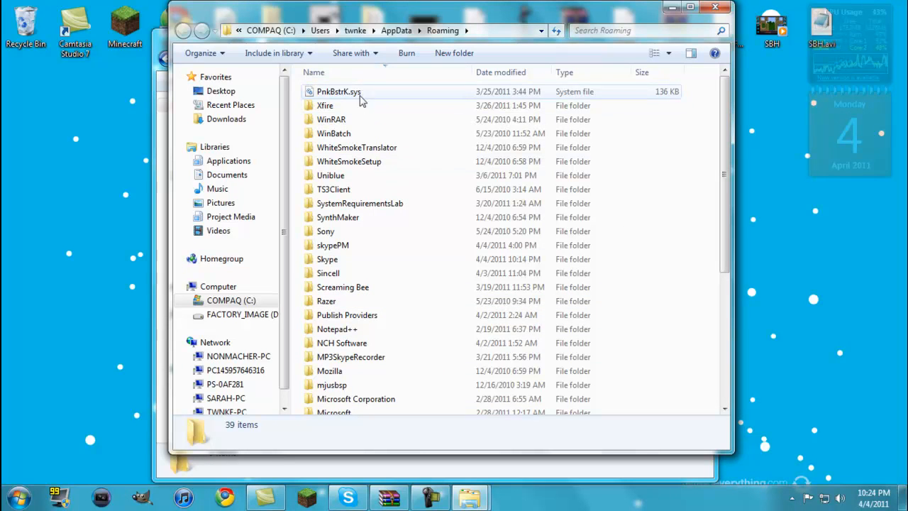
mouse_move(325, 105)
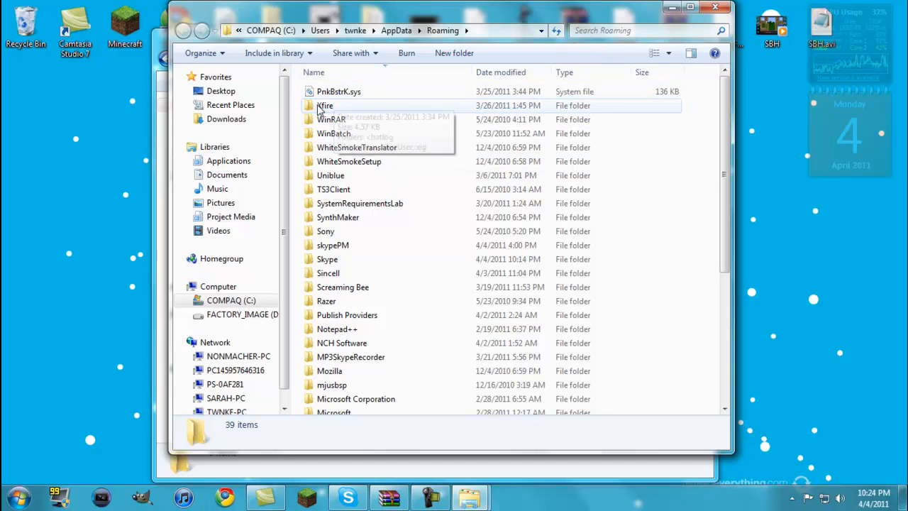
scroll("down", 3)
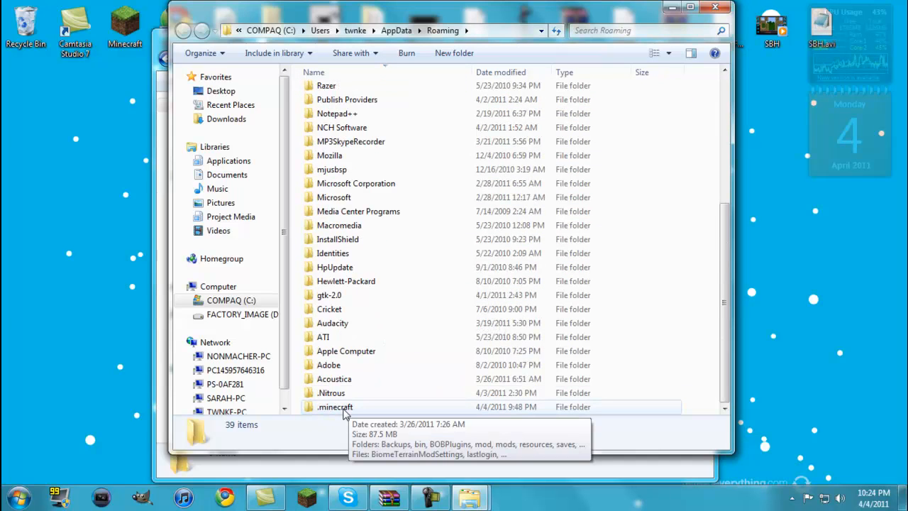
double_click(334, 405)
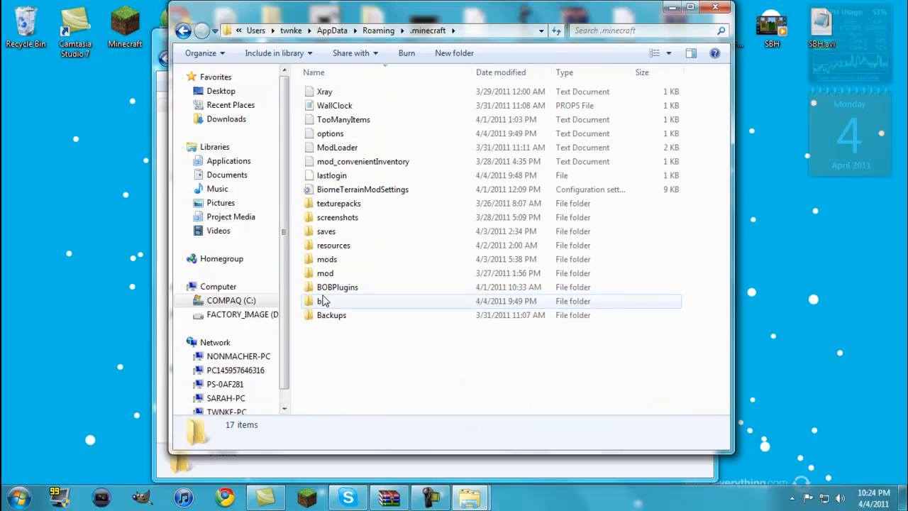
Copy the bin and resources folders and move them into MCP\jars.
right_click(323, 301)
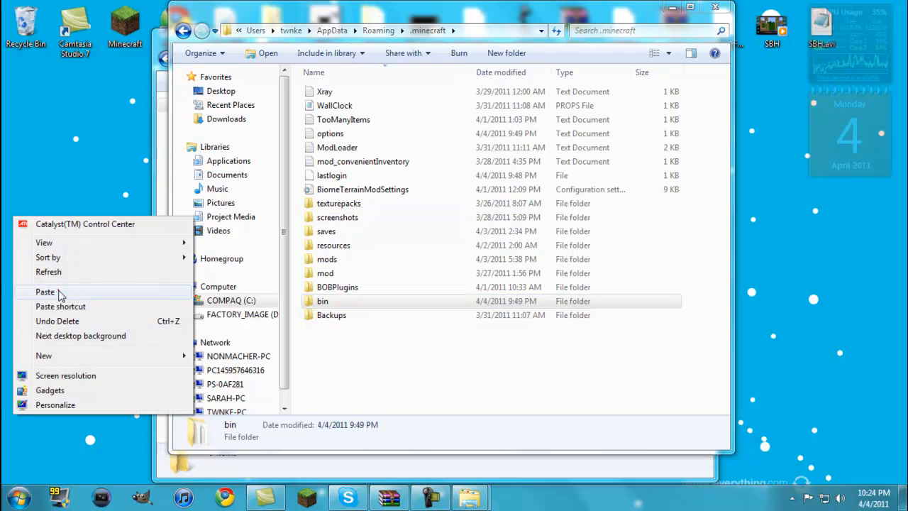
left_click(46, 292)
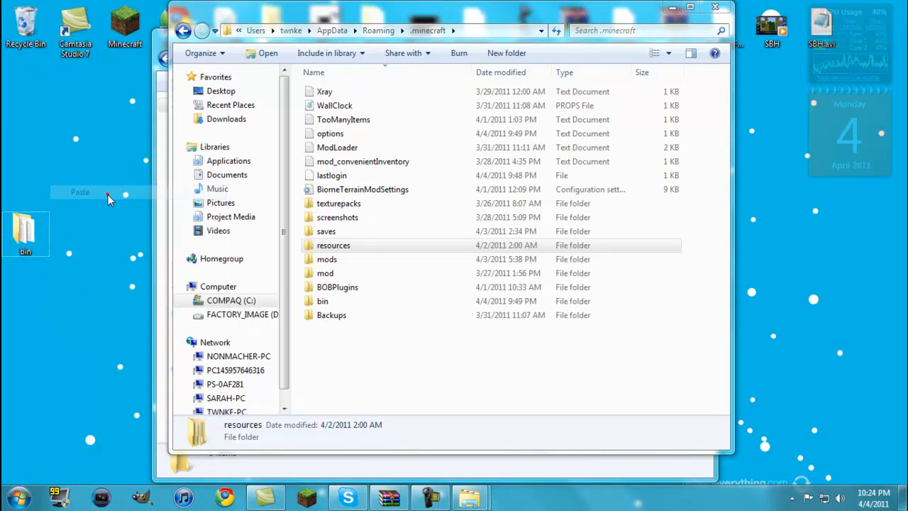
left_click(80, 192)
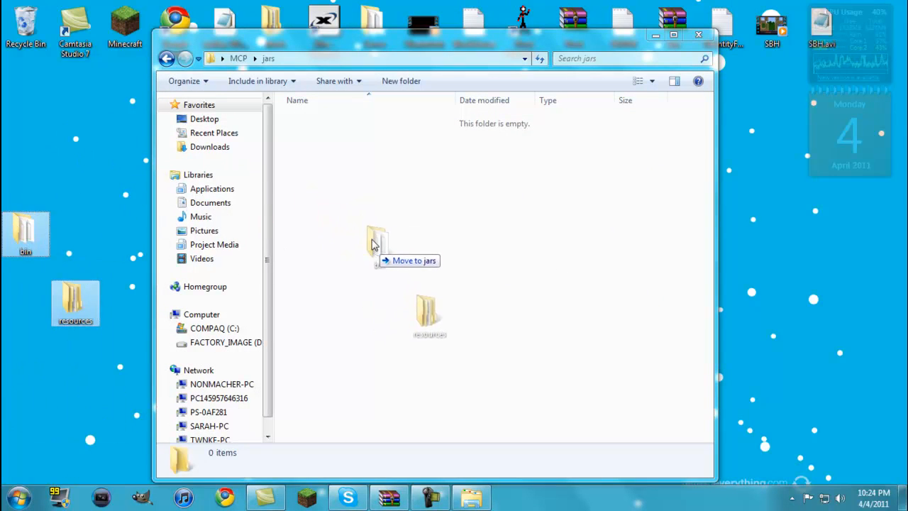
left_click_drag(376, 241, 451, 227)
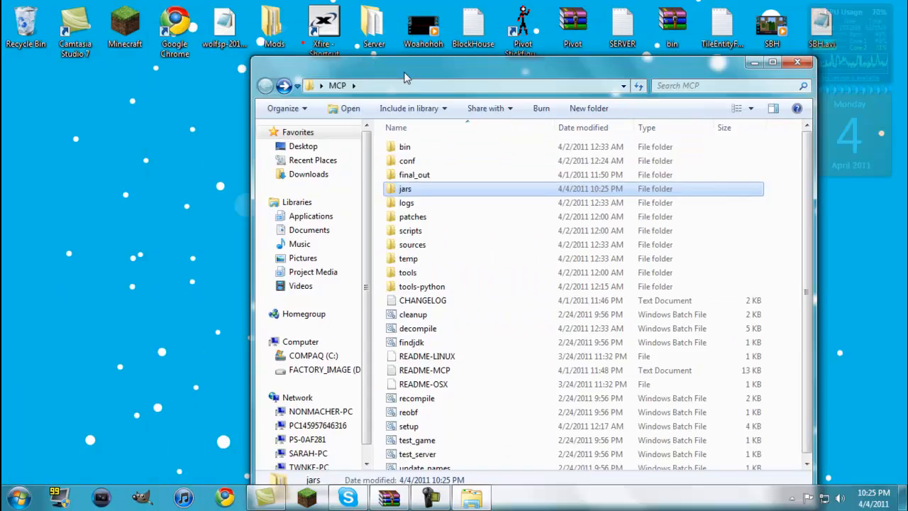
Browse from Computer into C:\Program Files.
left_click(797, 62)
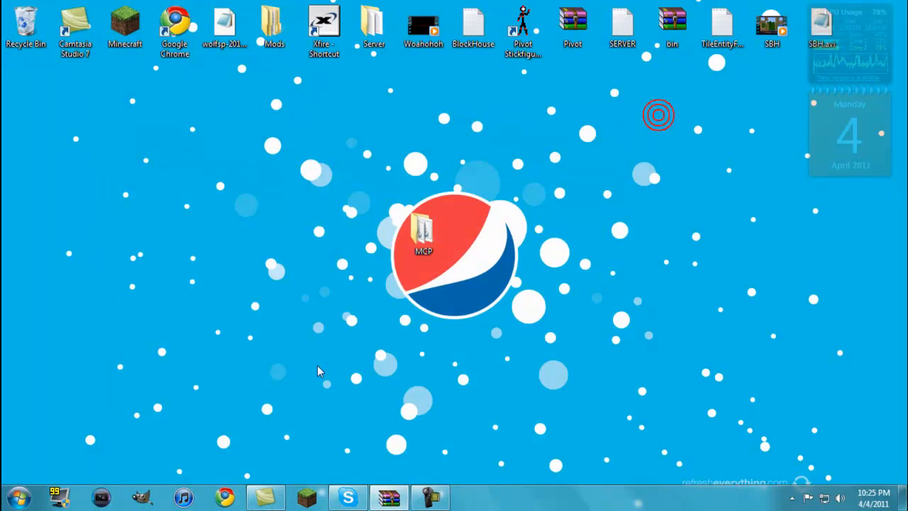
left_click_drag(423, 230, 470, 266)
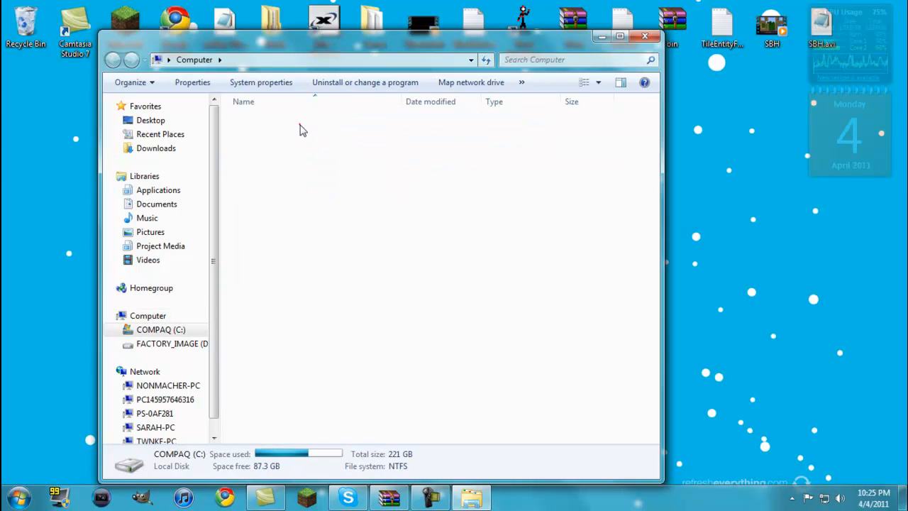
double_click(161, 329)
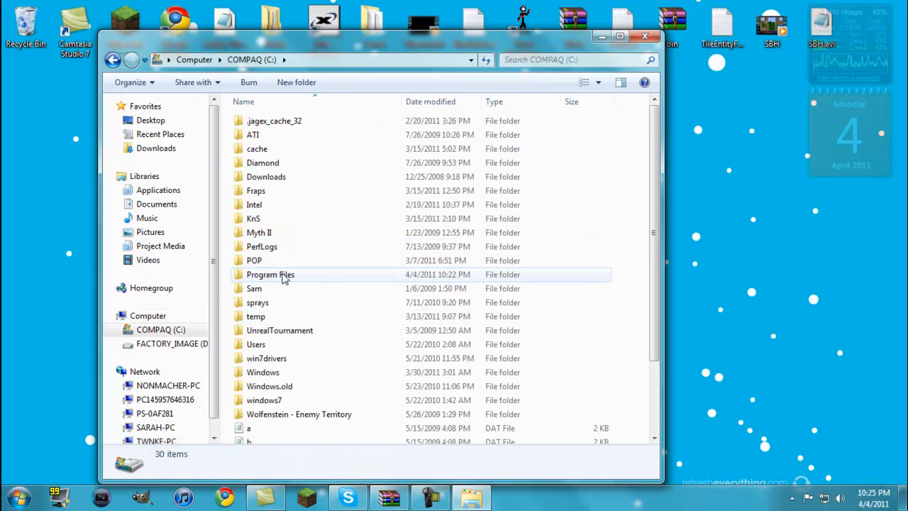
double_click(270, 275)
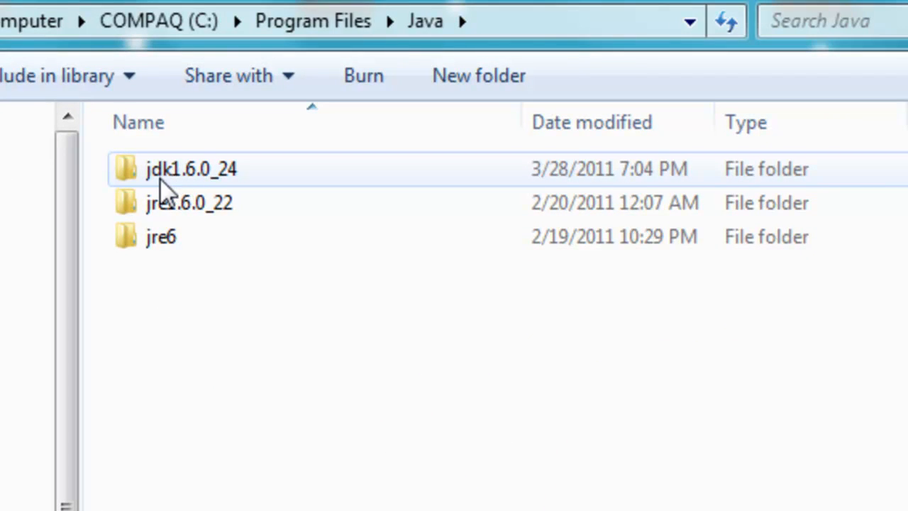
mouse_move(191, 169)
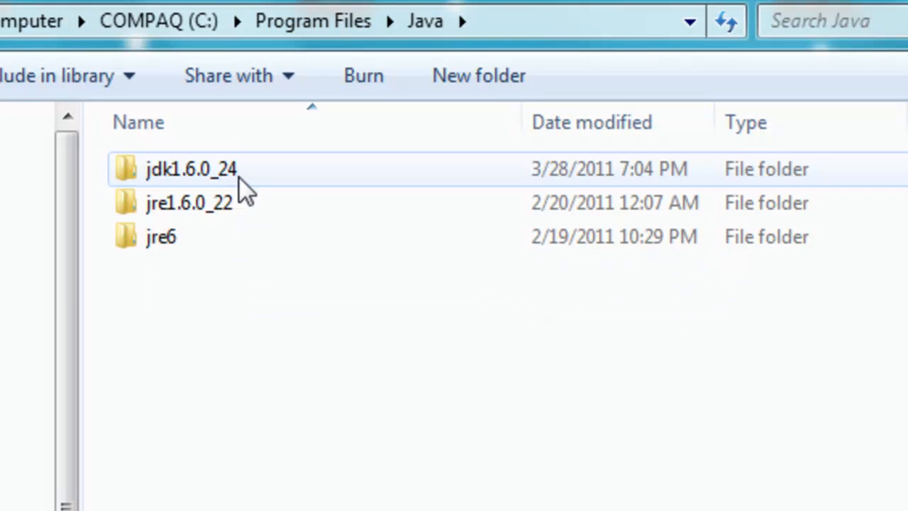
Open Java\jdk1.6.0_24\bin and copy its full path from the address bar.
double_click(190, 169)
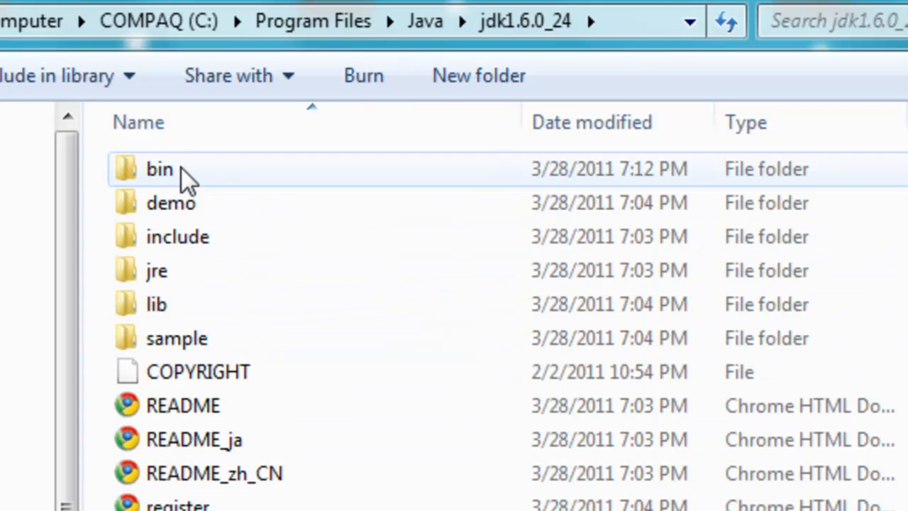
double_click(159, 169)
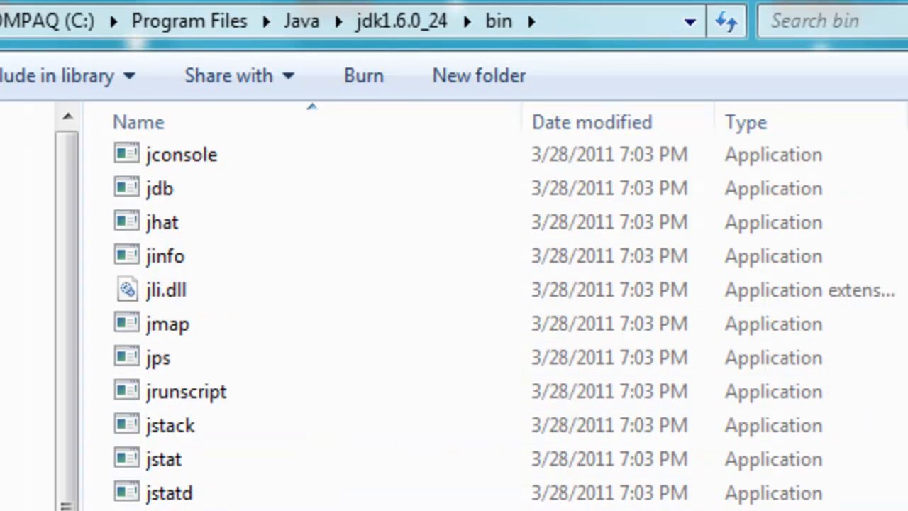
scroll("up", 3)
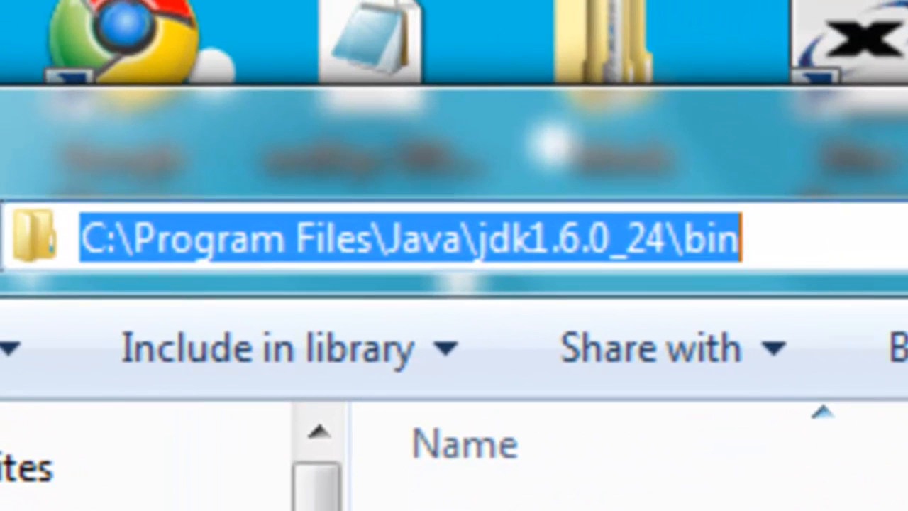
right_click(319, 238)
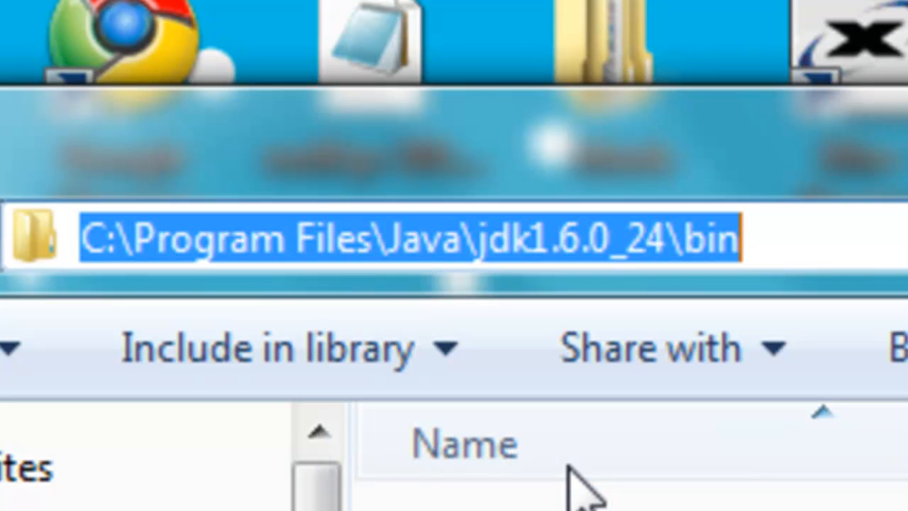
mouse_move(291, 347)
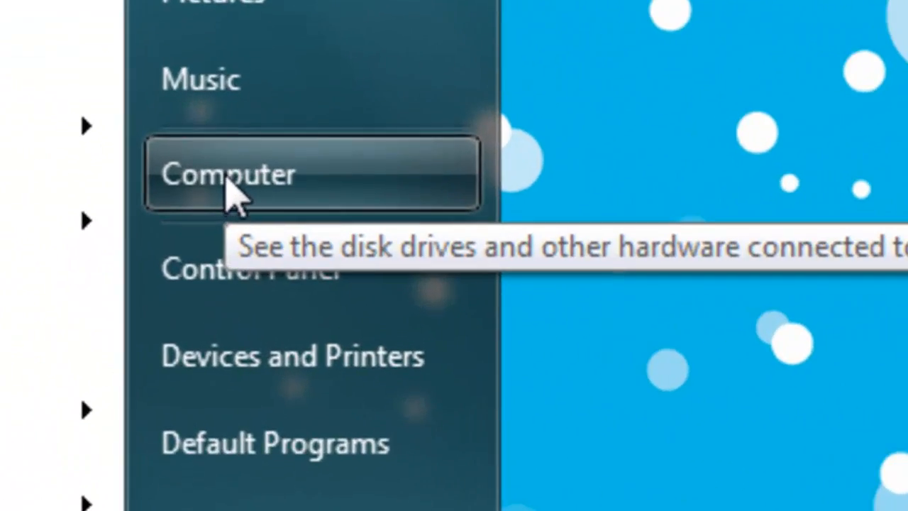
Open Computer Properties and reach the Environment Variables list.
right_click(227, 173)
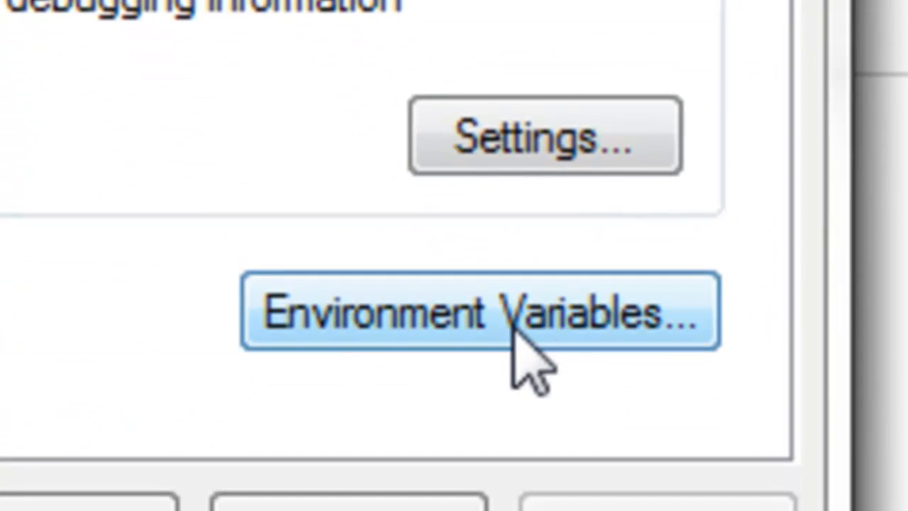
left_click(482, 312)
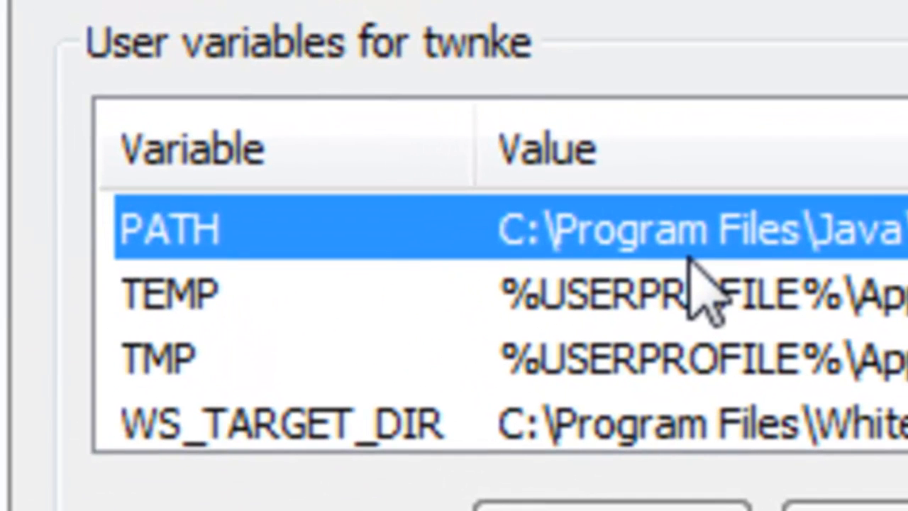
mouse_move(702, 298)
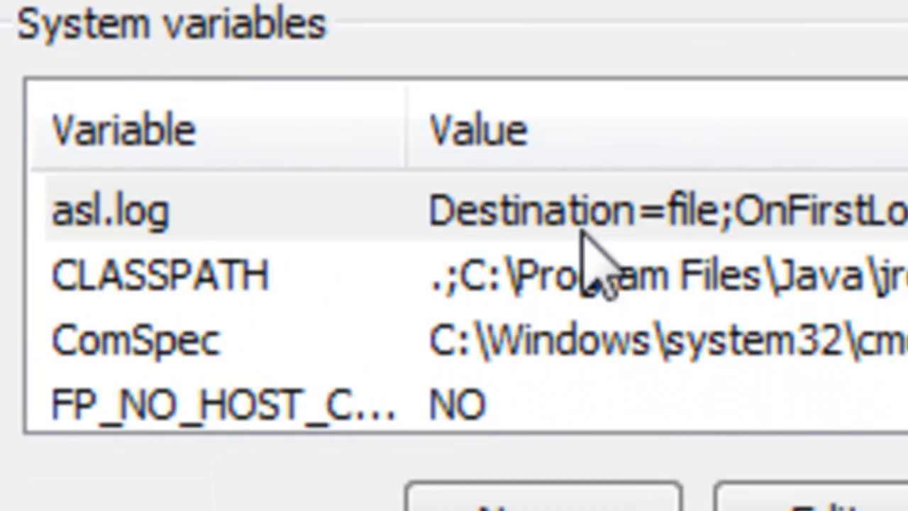
mouse_move(369, 298)
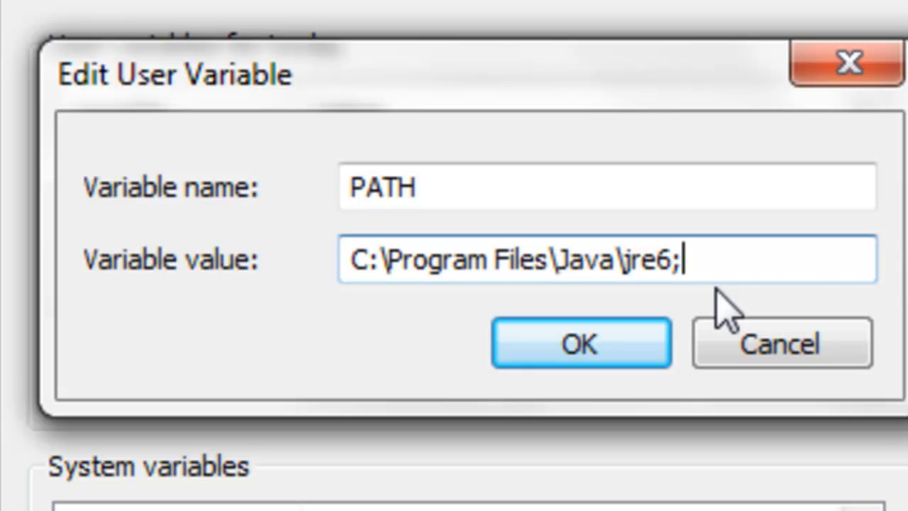
Append C:\Program Files\Java\jdk1.6.0_24\bin to the user PATH and confirm.
type("C:\\Program Files\\Java\\jdk1.6.0_24\\bin")
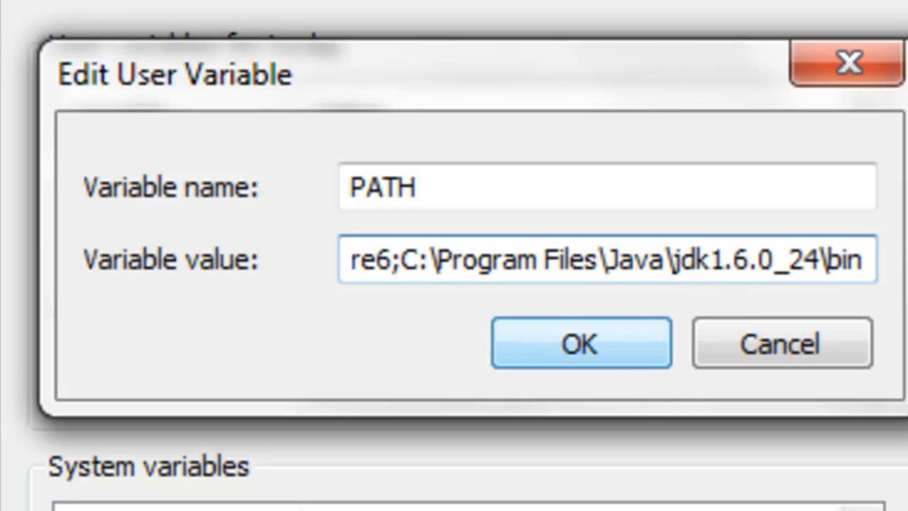
mouse_move(649, 351)
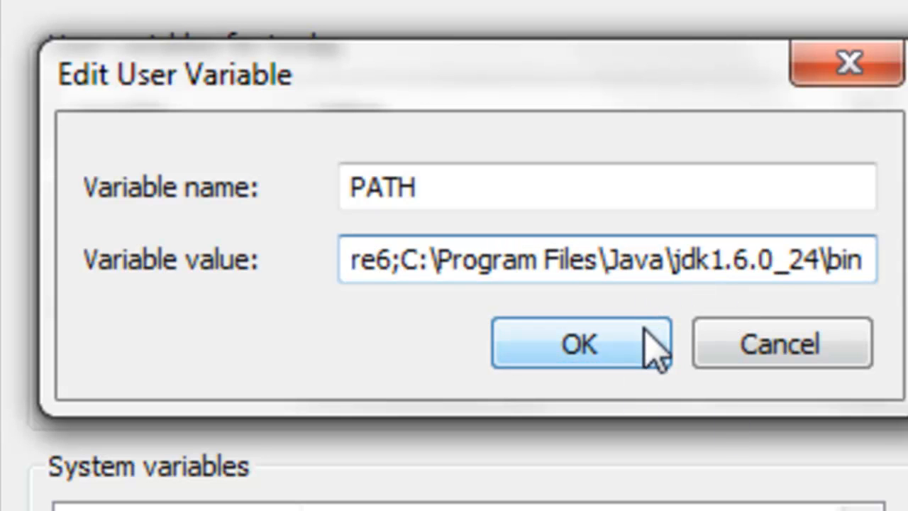
left_click(580, 343)
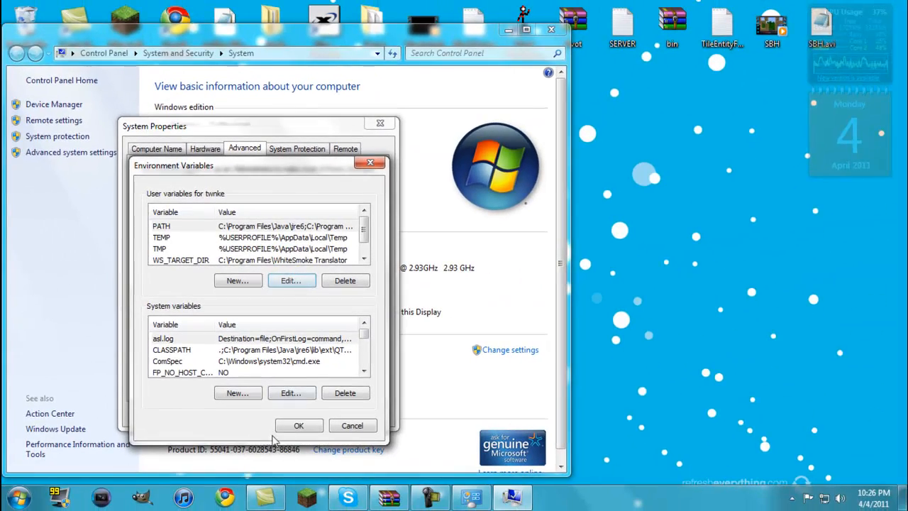
left_click(298, 425)
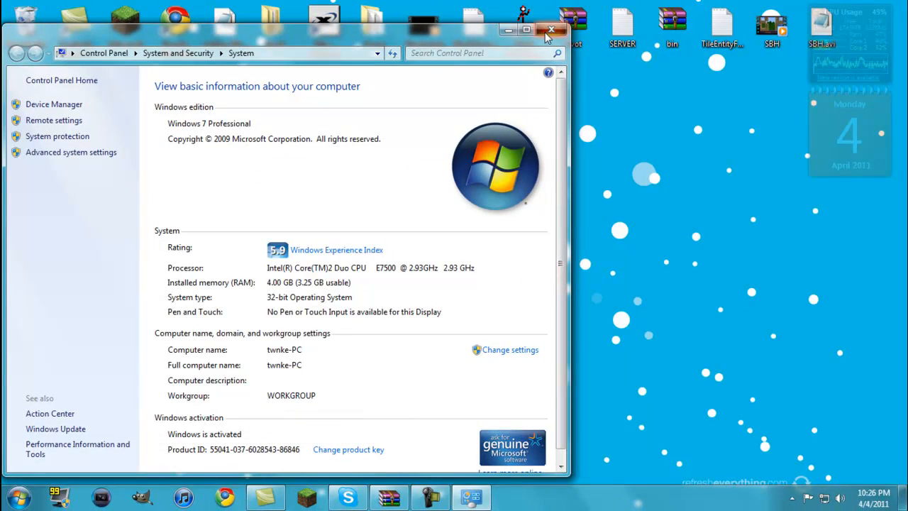
Close System Properties, open the MCP folder and run decompile.bat.
left_click(551, 29)
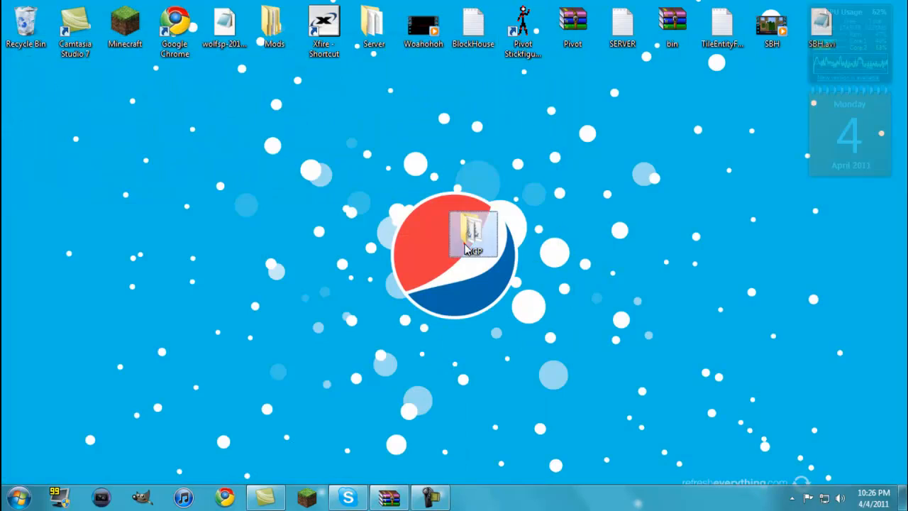
double_click(473, 234)
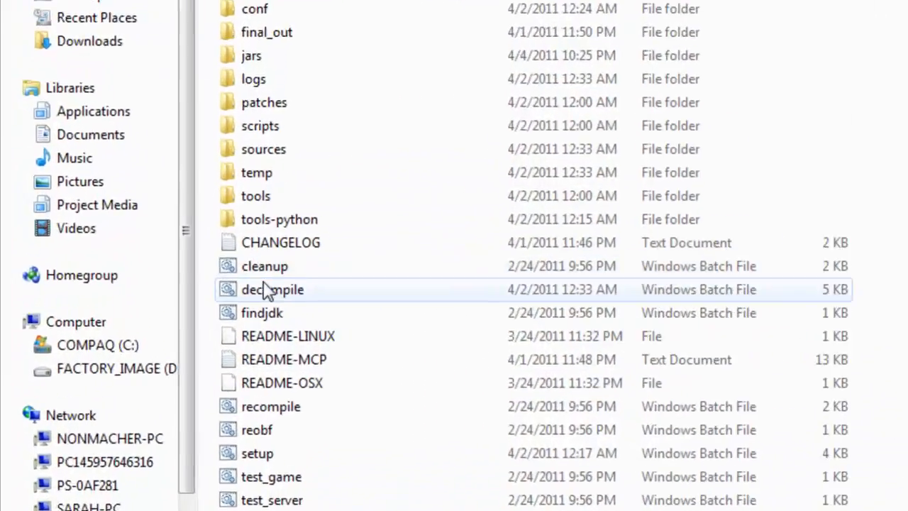
mouse_move(272, 289)
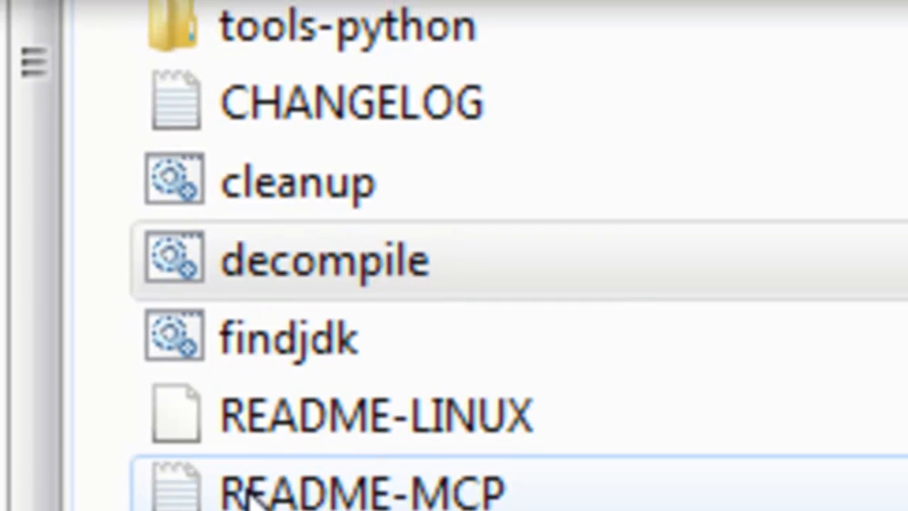
double_click(324, 258)
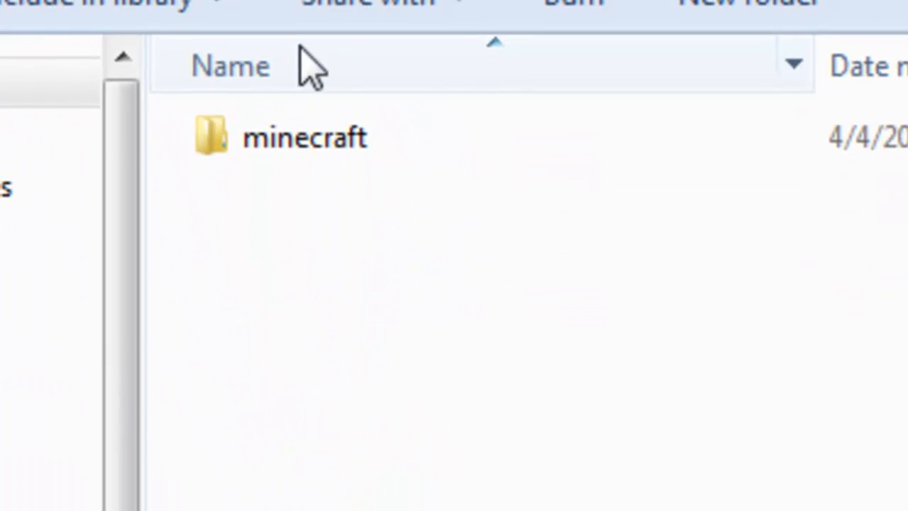
Open the minecraft source folder and scroll through the decompiled JAVA files to BlockTNT.
left_click(305, 136)
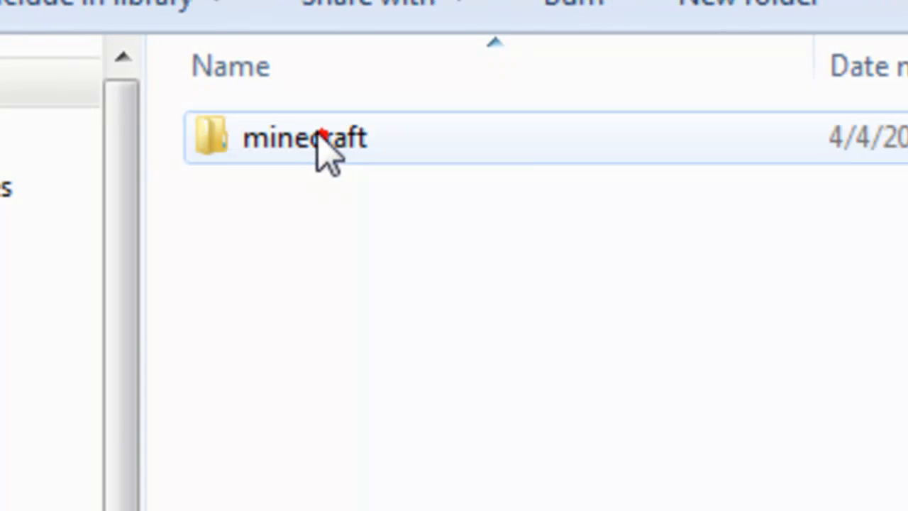
double_click(303, 136)
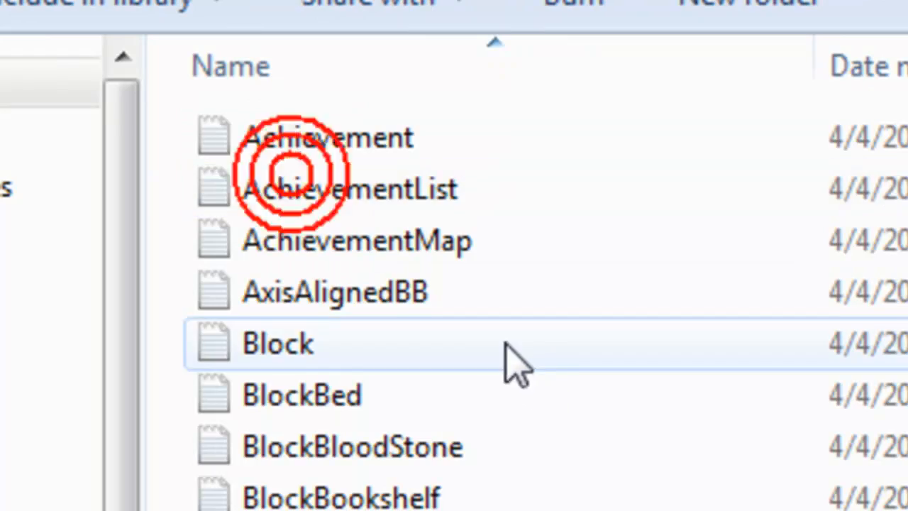
scroll("down", 3)
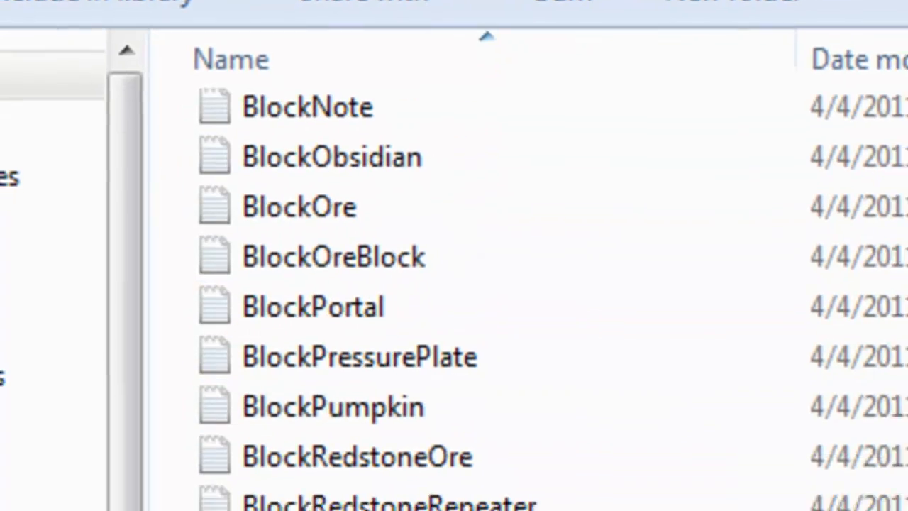
scroll("down", 3)
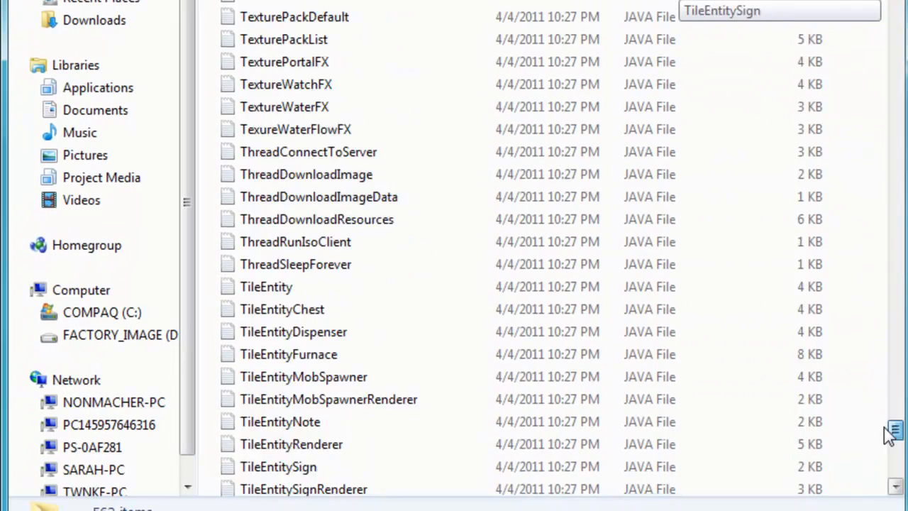
scroll("up", 3)
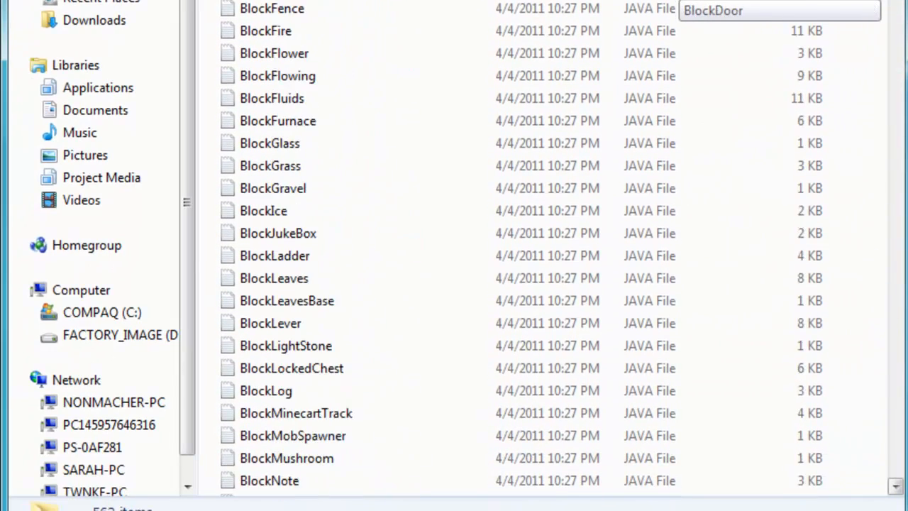
scroll("down", 3)
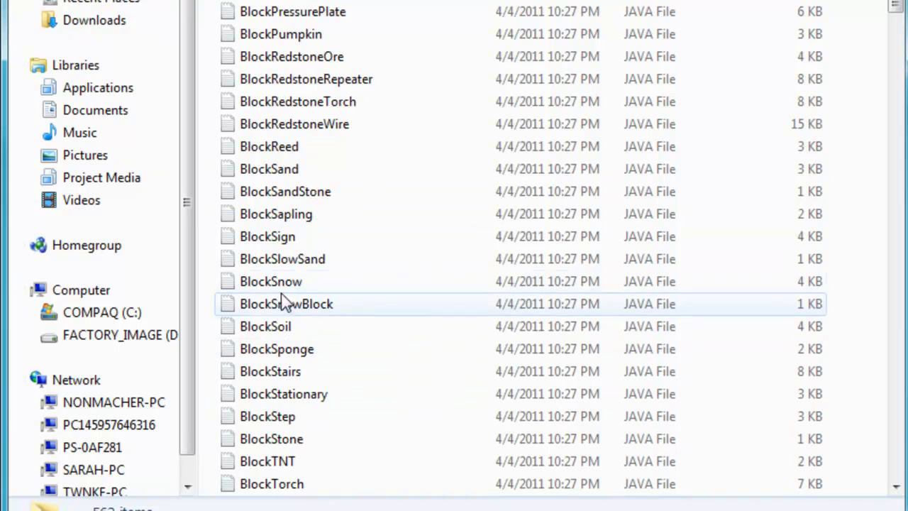
scroll("down", 3)
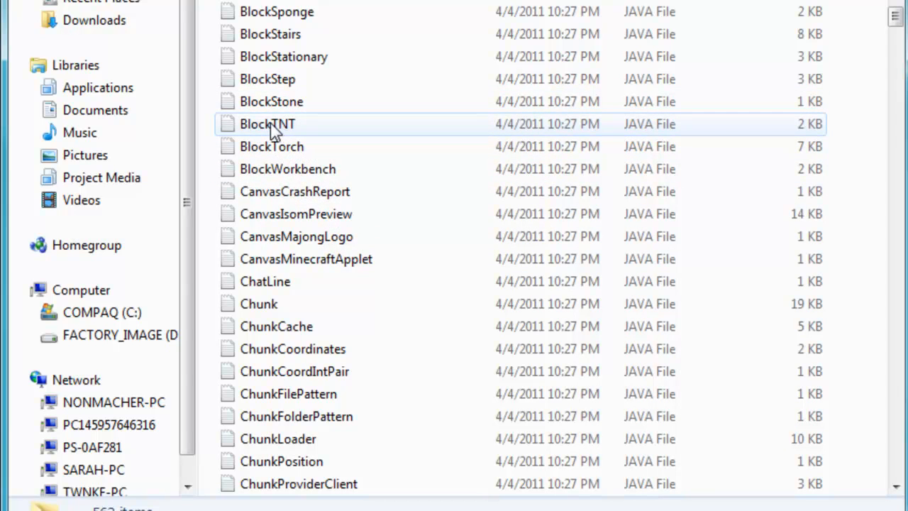
Choose Edit with Notepad++ on BlockTNT.
right_click(266, 123)
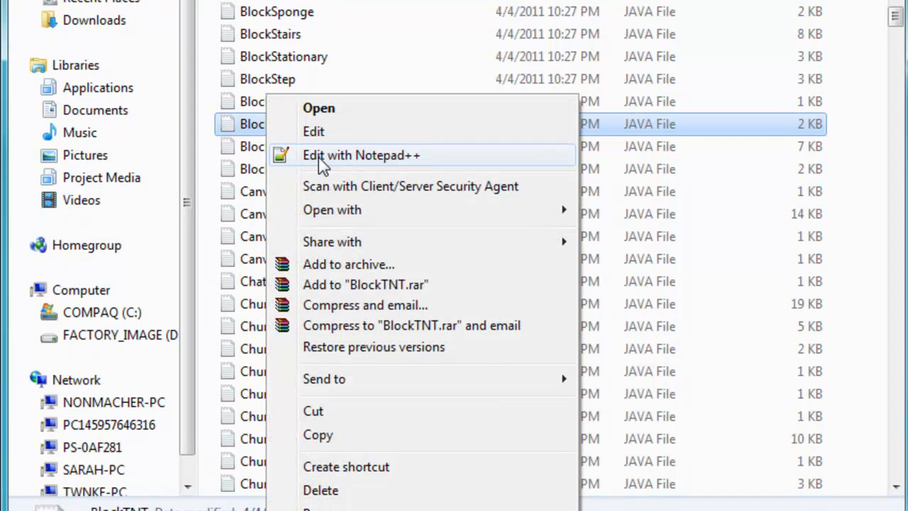
left_click(333, 156)
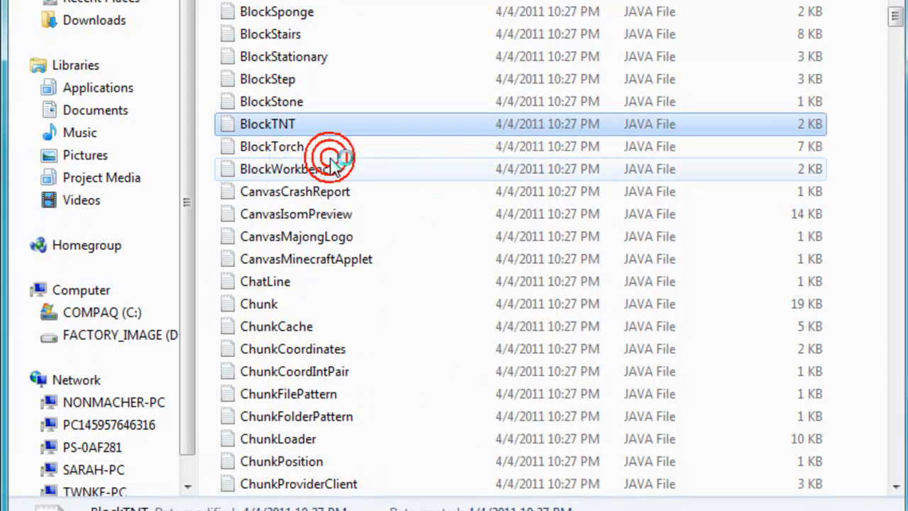
Read through BlockTNT.java's texture and explosion methods in Notepad++.
double_click(266, 123)
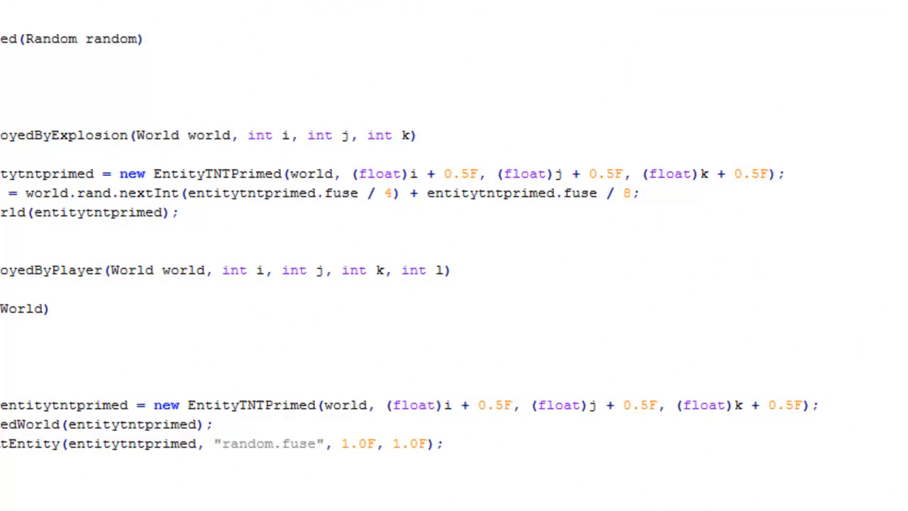
scroll("up", 3)
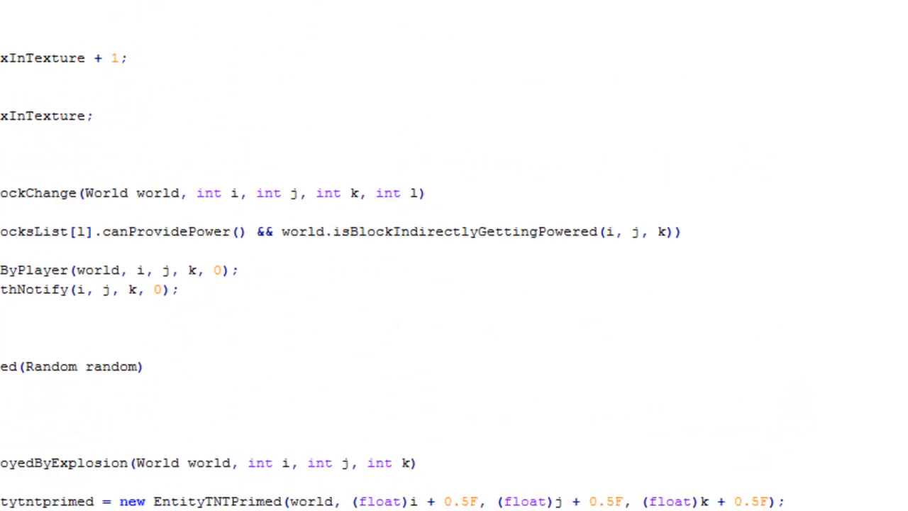
scroll("down", 3)
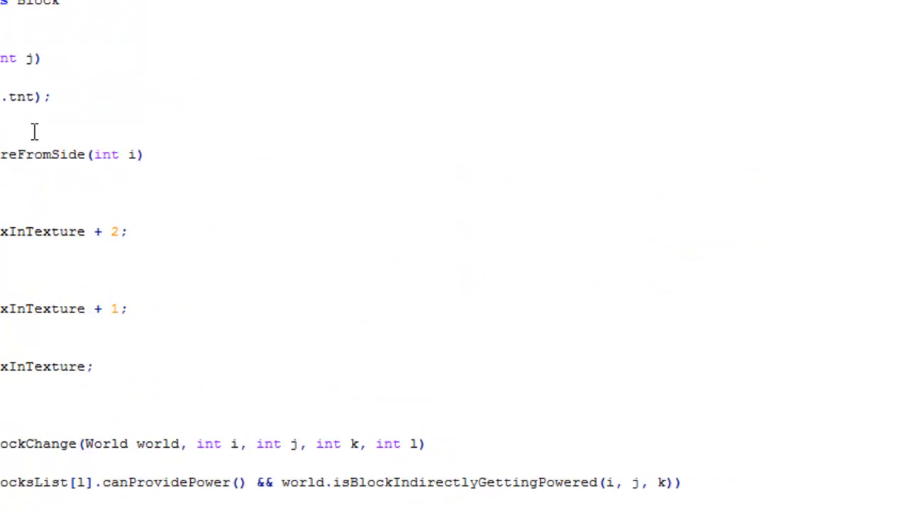
scroll("down", 3)
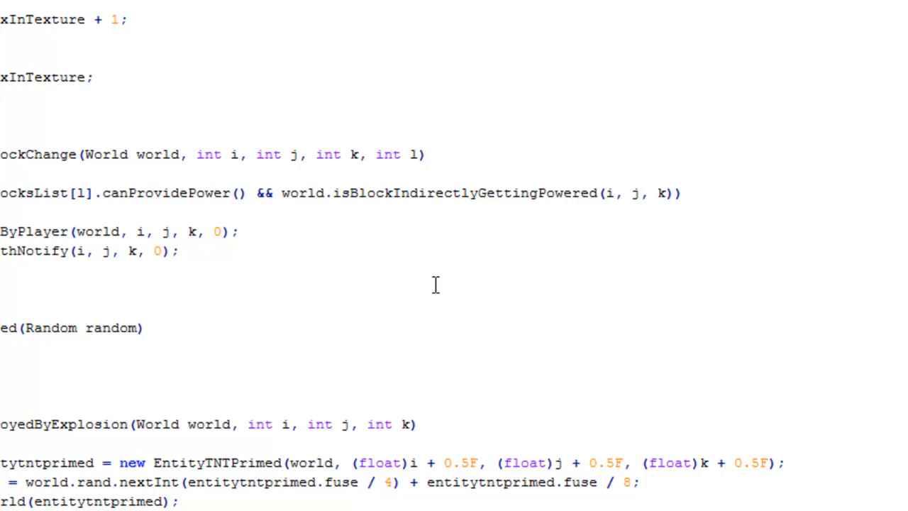
scroll("up", 3)
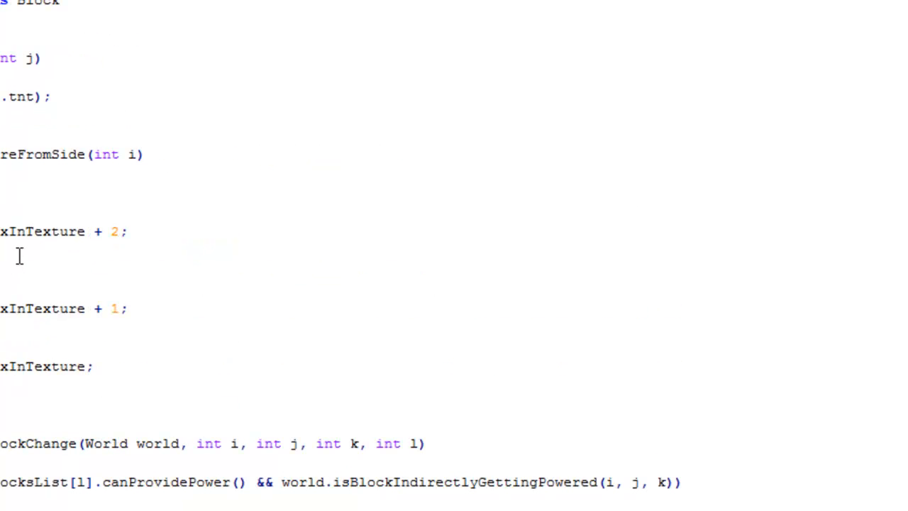
mouse_move(11, 229)
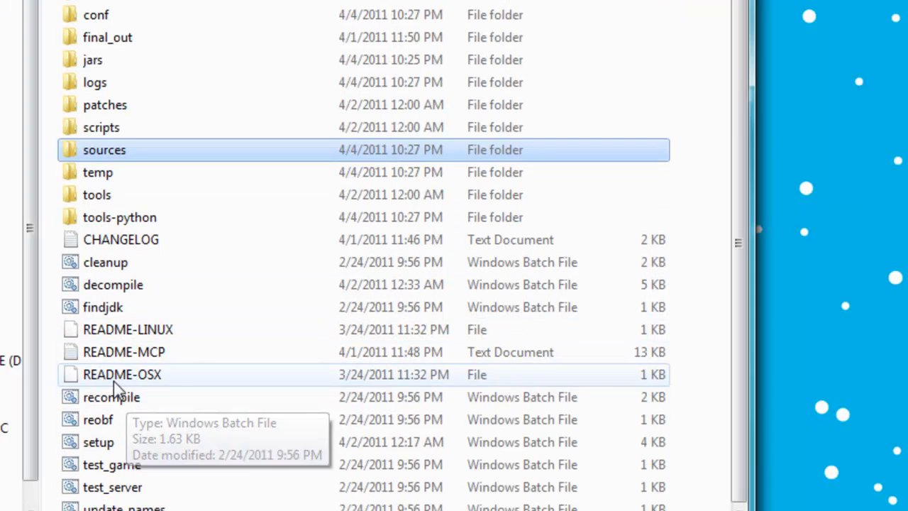
Run recompile.bat from the MCP folder and let it finish.
double_click(111, 397)
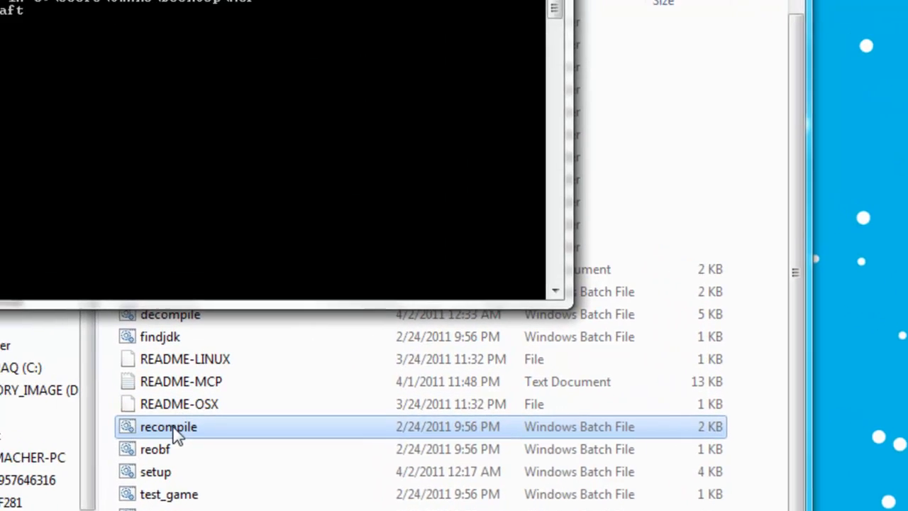
double_click(168, 426)
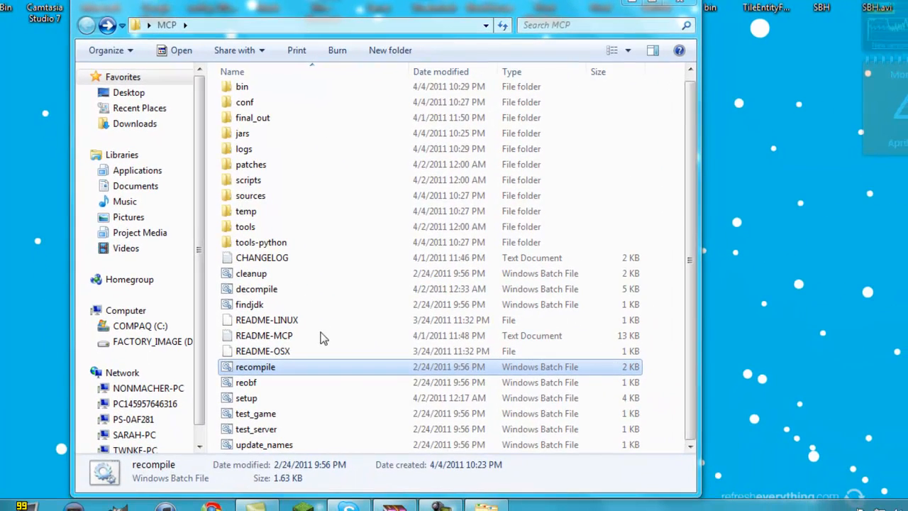
mouse_move(289, 371)
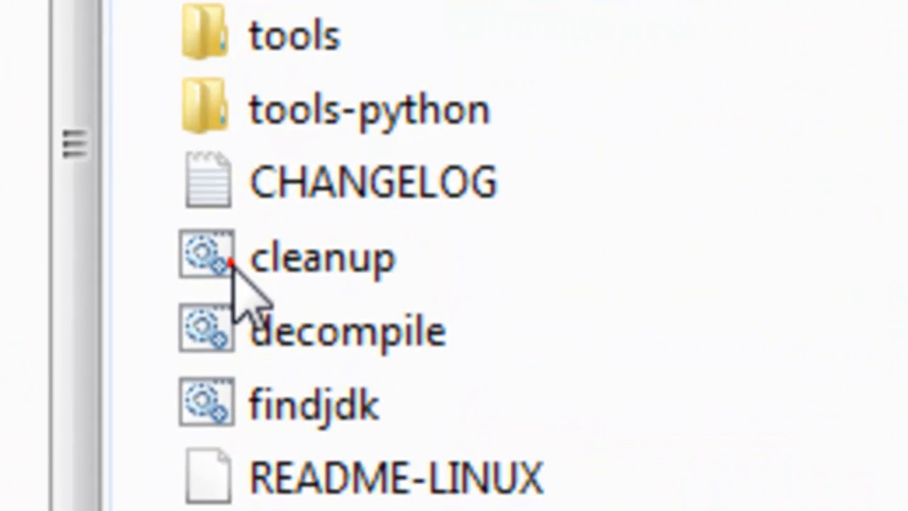
Run cleanup.bat and open a work folder to confirm it is empty.
left_click(319, 255)
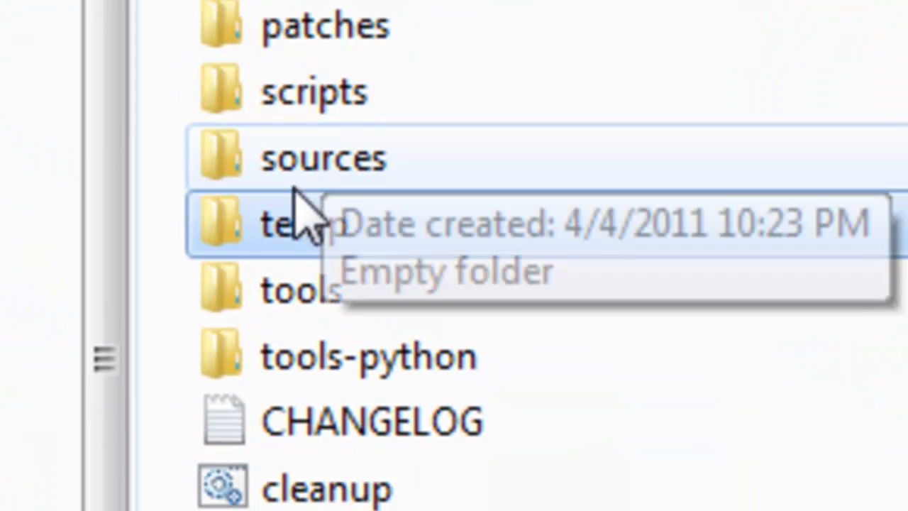
scroll("up", 3)
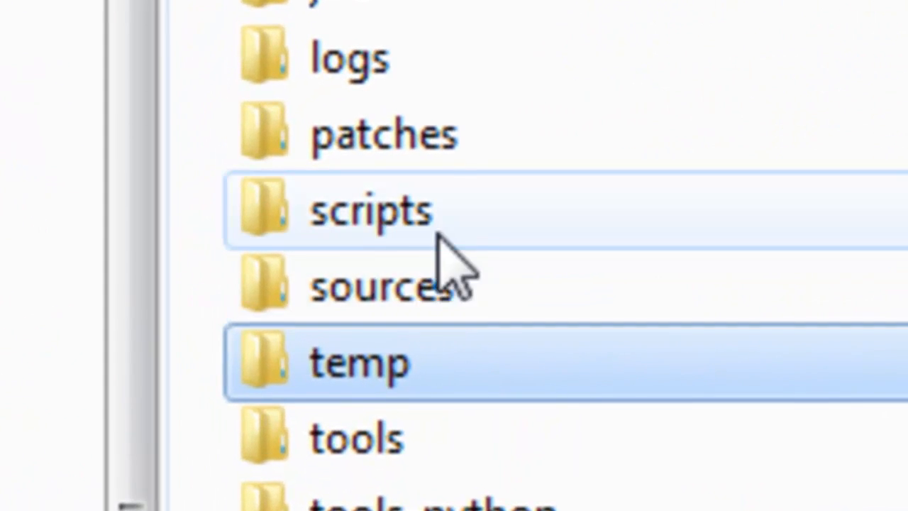
double_click(358, 363)
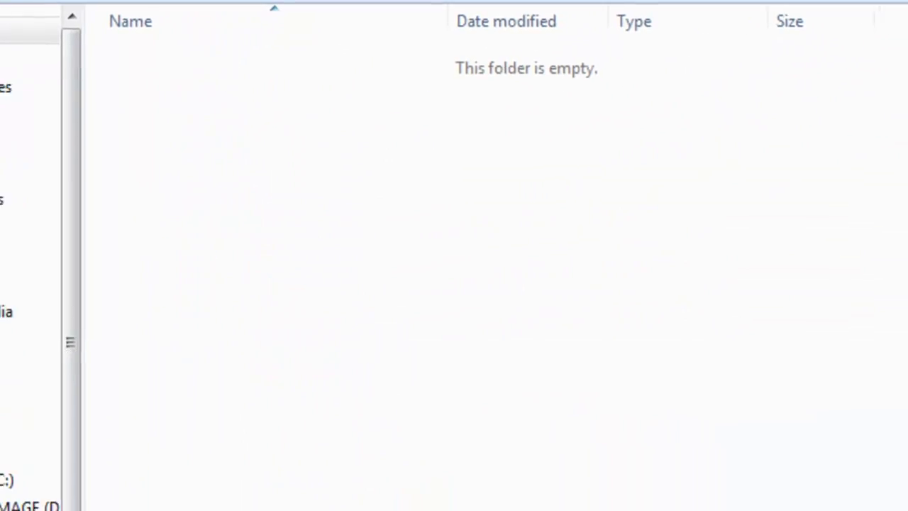